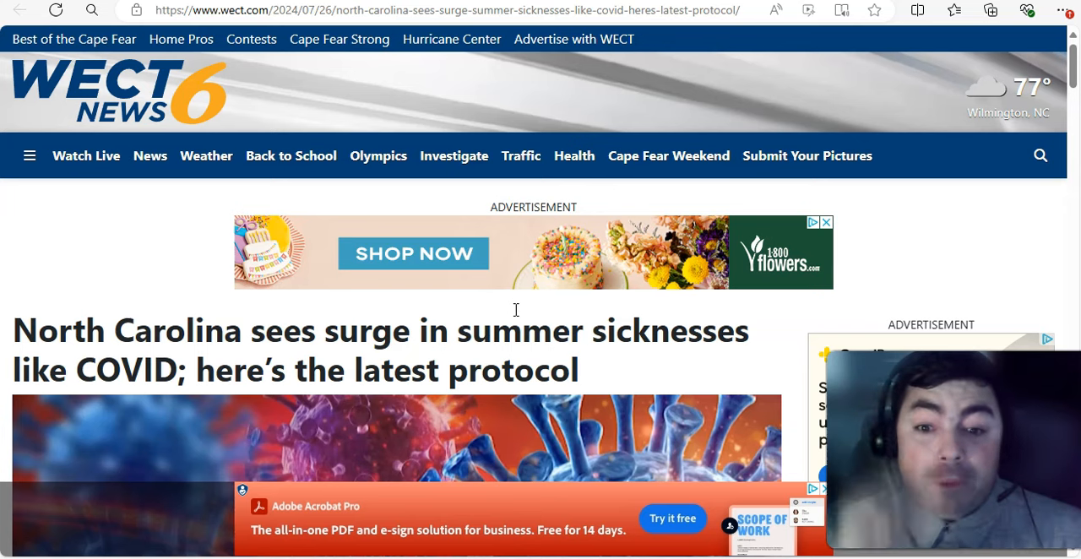
pyautogui.moveTo(667, 366)
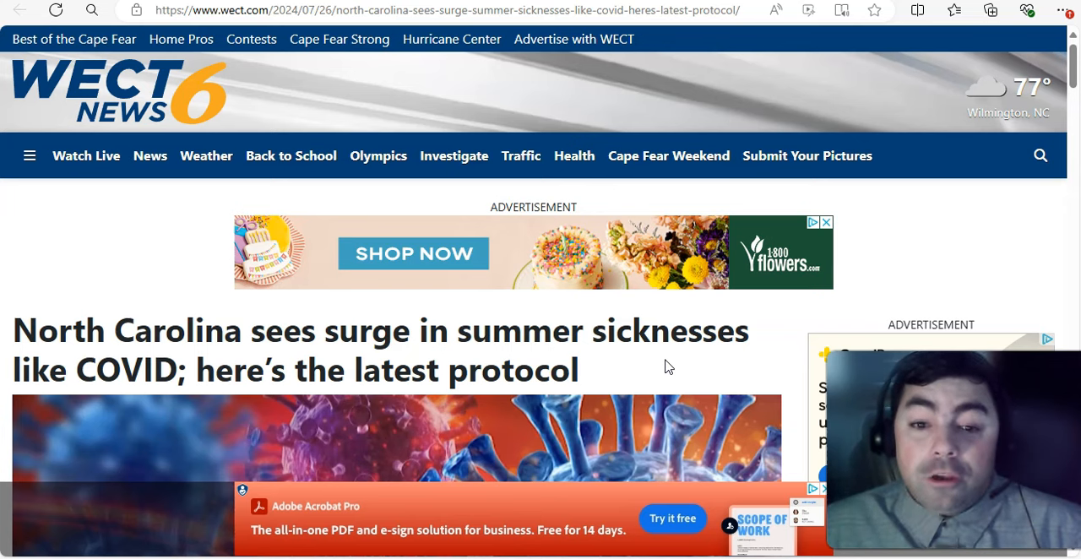
# Scroll the WECT article down to the masking and stay-home-when-sick guidance
pyautogui.scroll(-3)
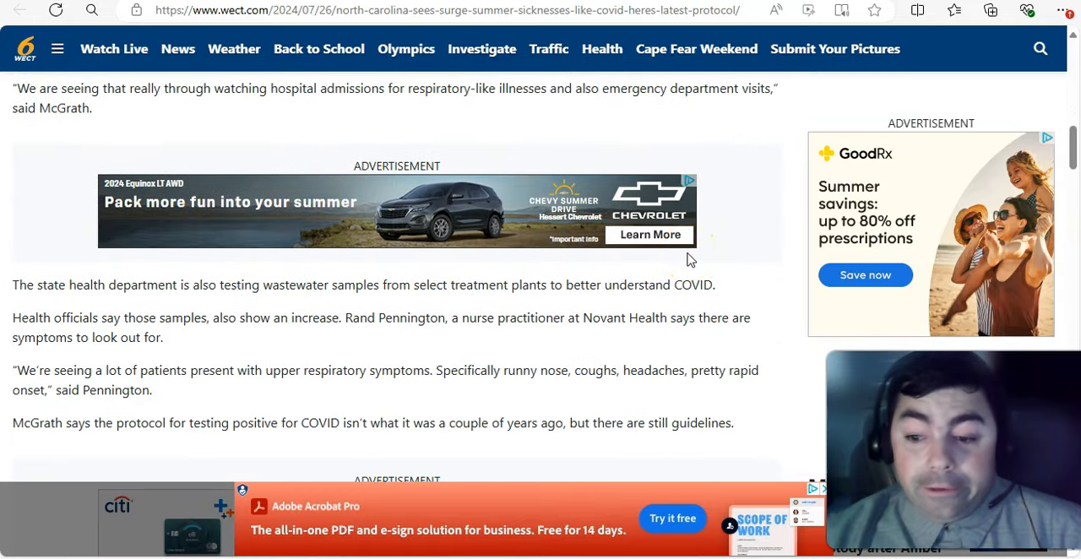
pyautogui.moveTo(319, 341)
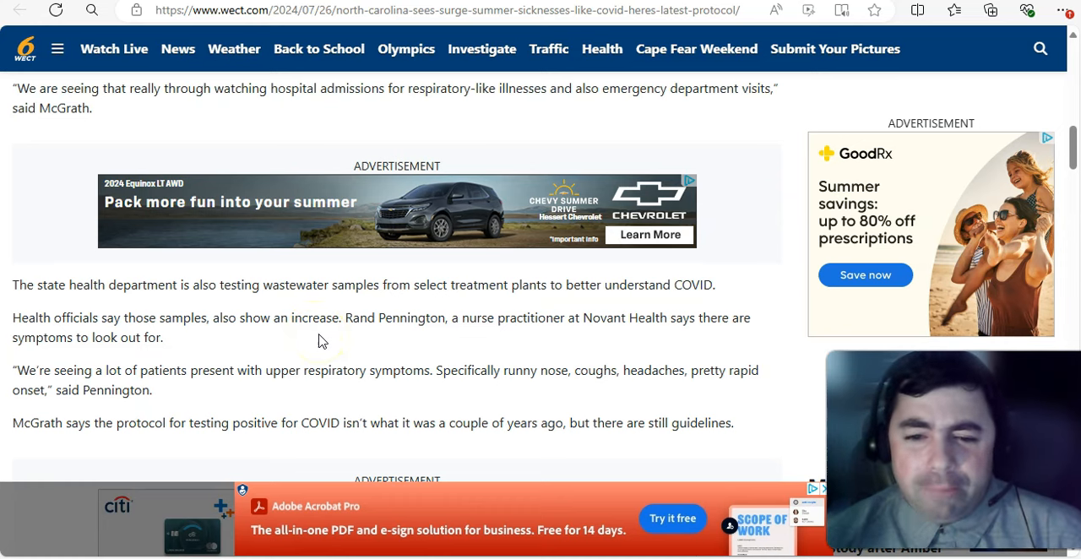
pyautogui.scroll(-3)
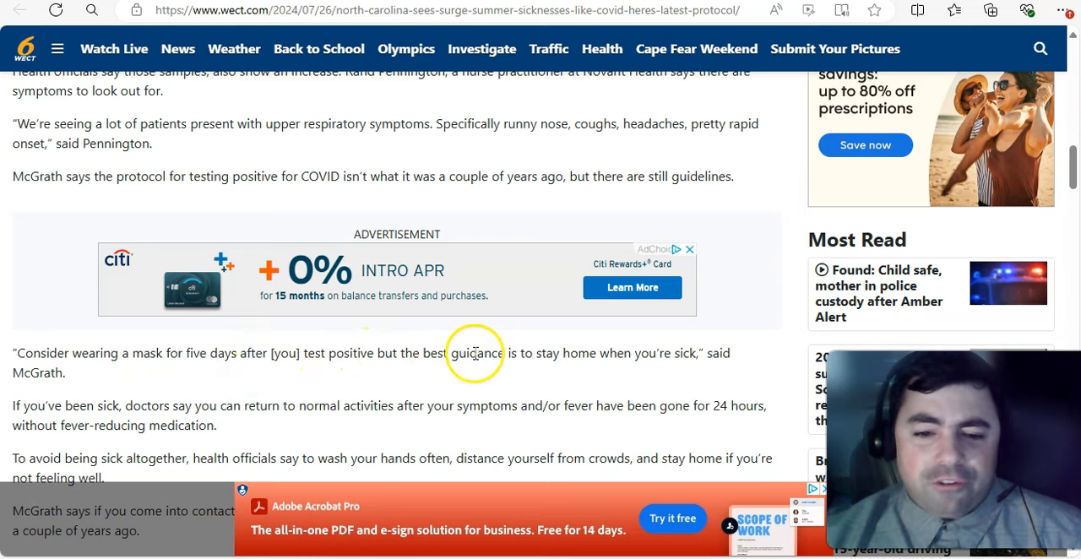
pyautogui.moveTo(665, 370)
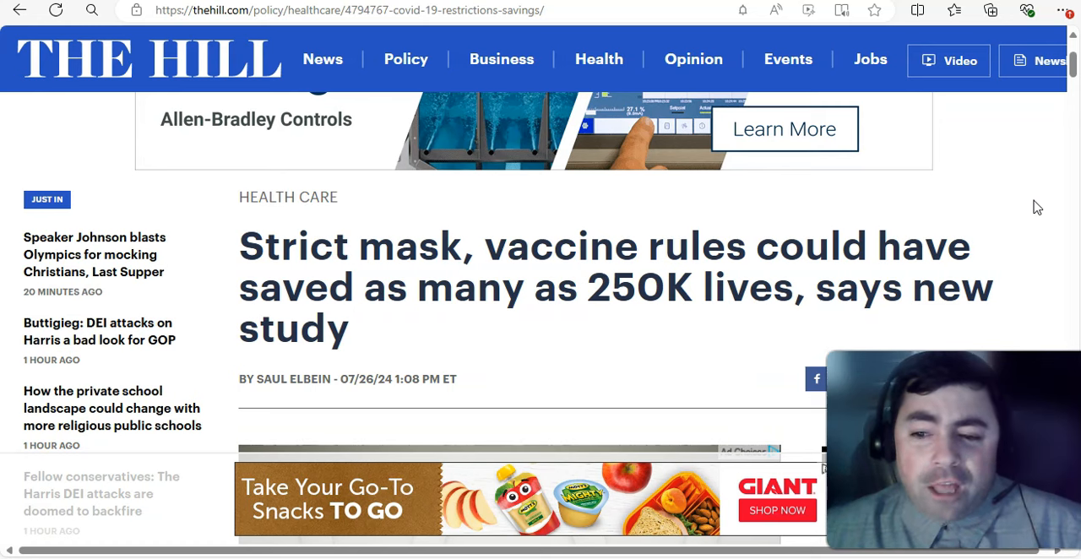
pyautogui.scroll(-3)
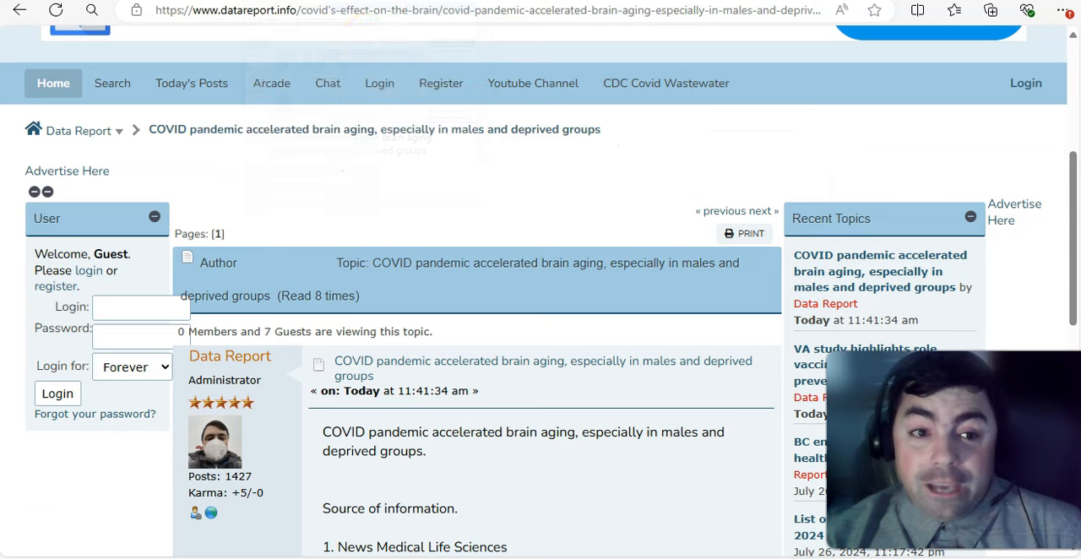
# Scroll down the DataReport.info forum index toward the COVID brain-aging topic
pyautogui.scroll(-3)
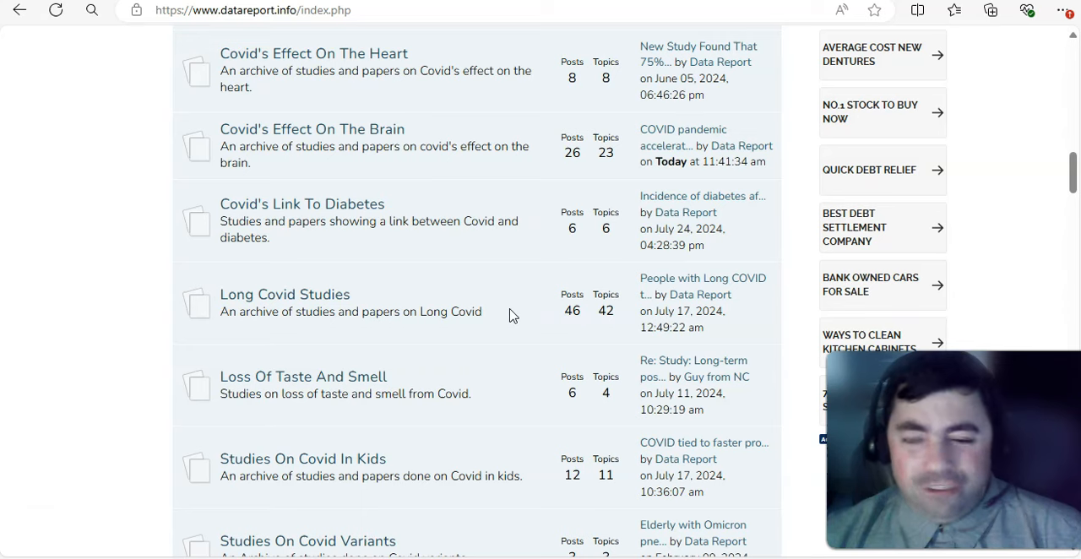
pyautogui.scroll(3)
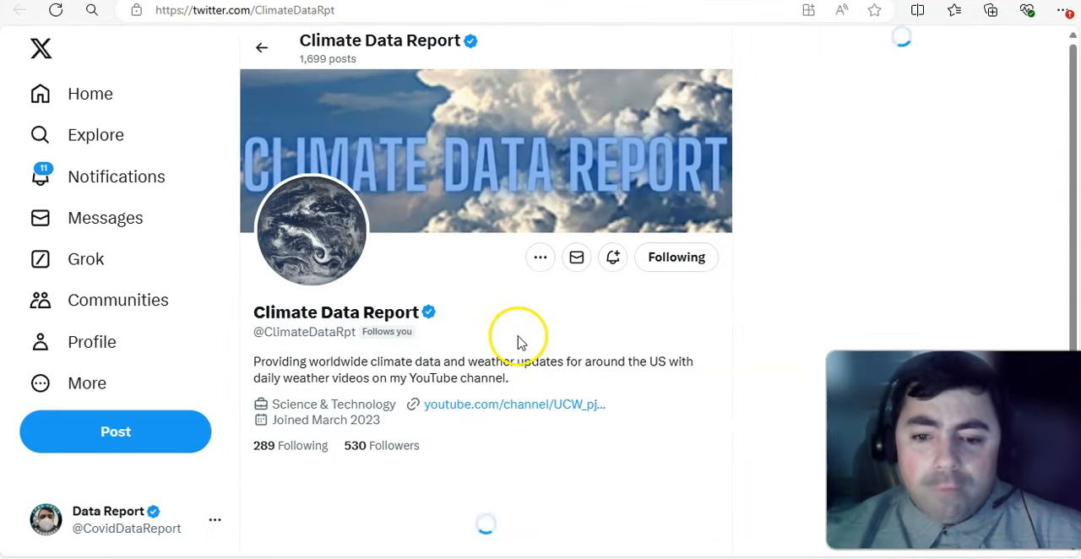
# Open the Climate Data Report profile page on X
pyautogui.click(514, 404)
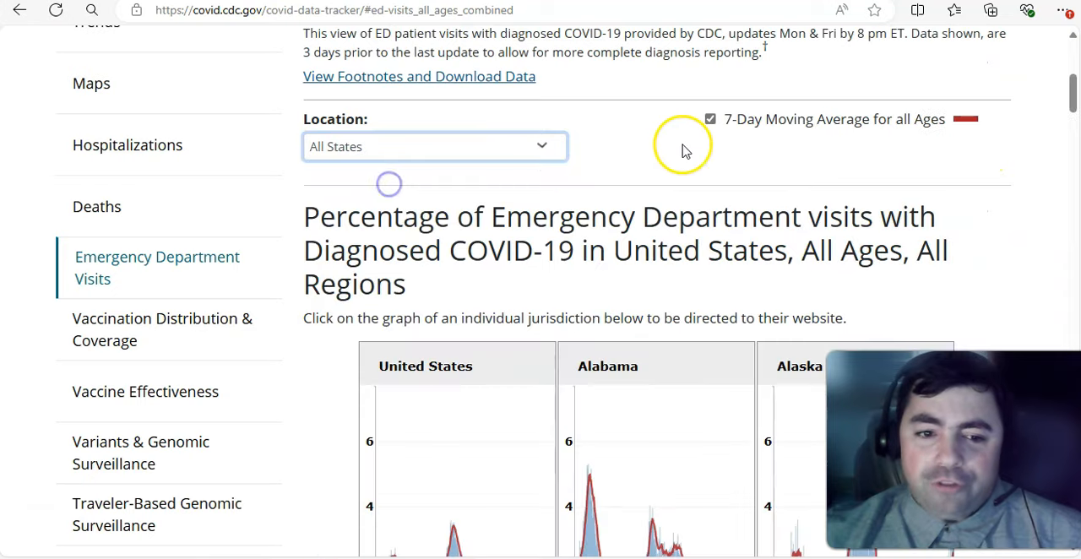
# Scroll through the all-ages COVID-19 emergency visit charts for each state
pyautogui.scroll(-3)
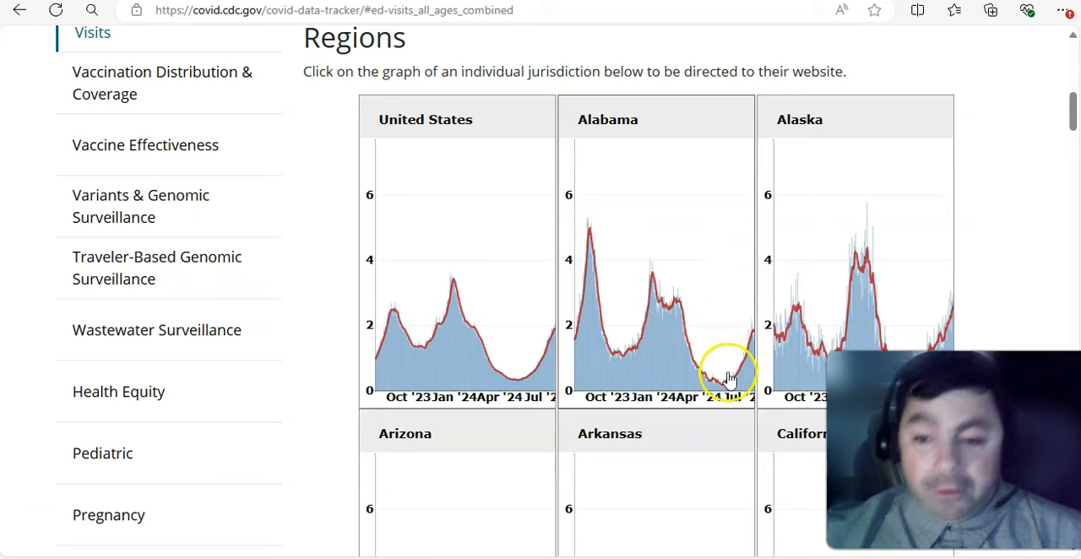
pyautogui.scroll(-3)
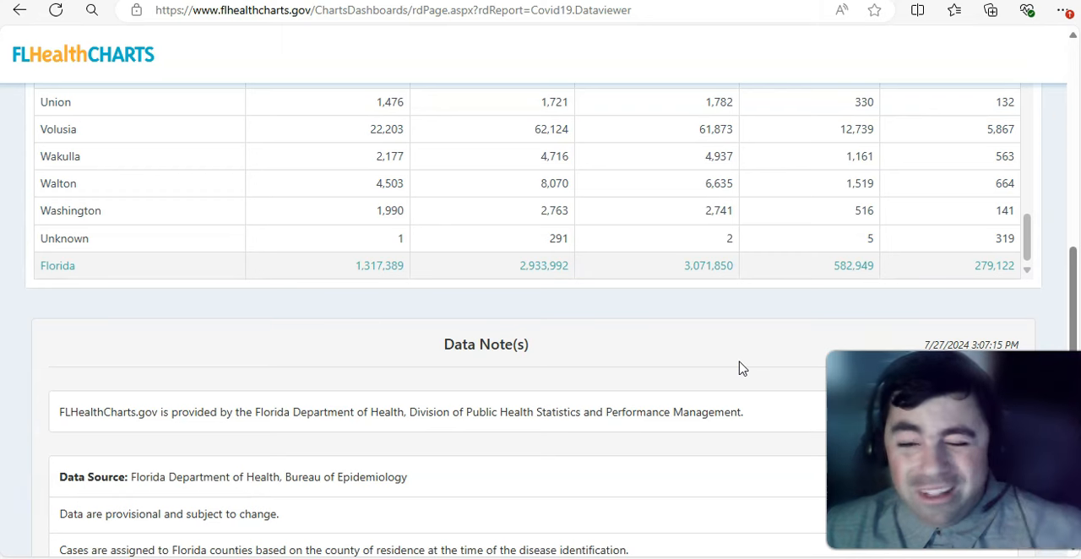
pyautogui.moveTo(750, 142)
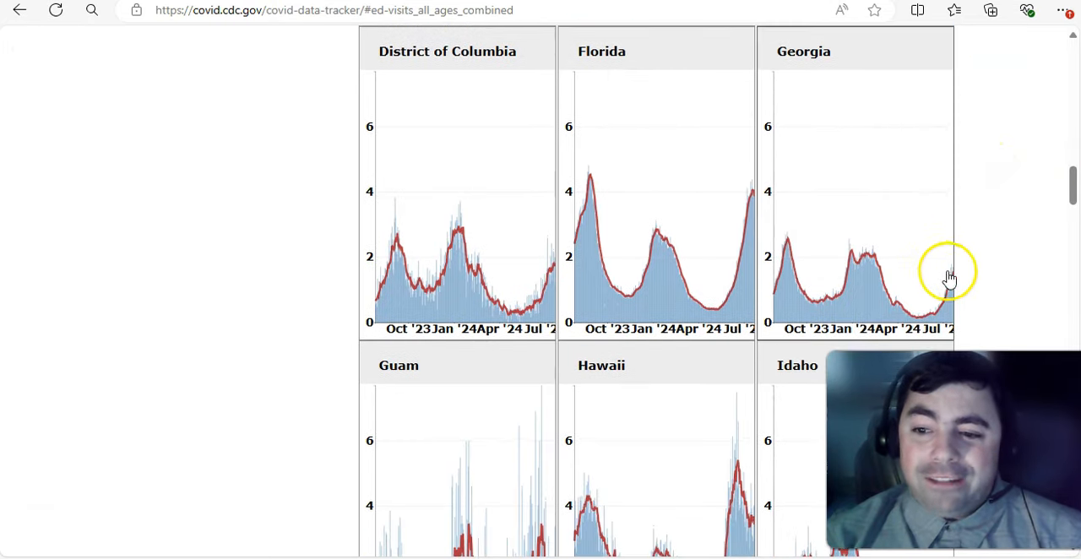
# Scroll the CDC state chart grid past District of Columbia, Florida and Georgia
pyautogui.scroll(-3)
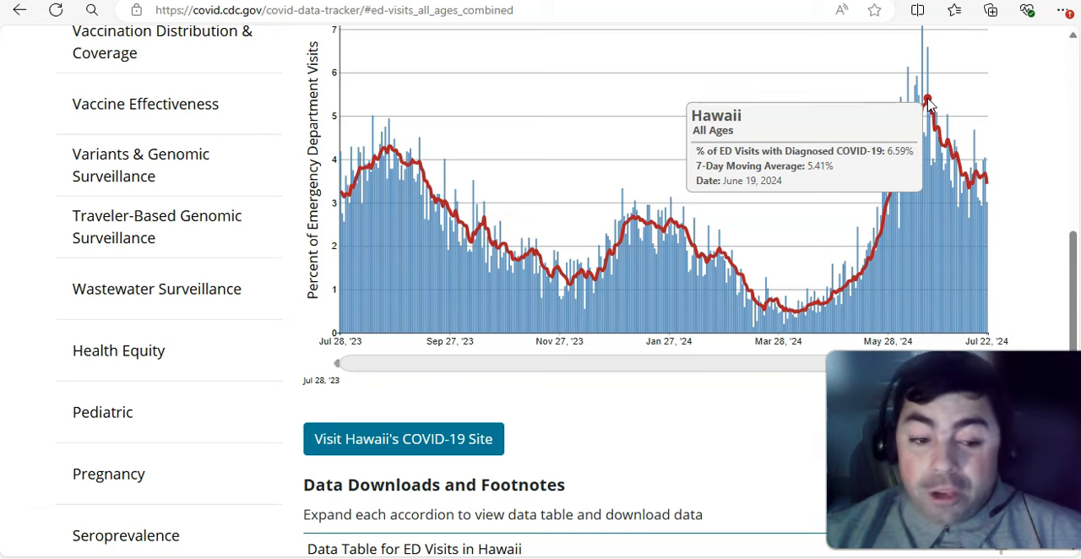
pyautogui.moveTo(969, 196)
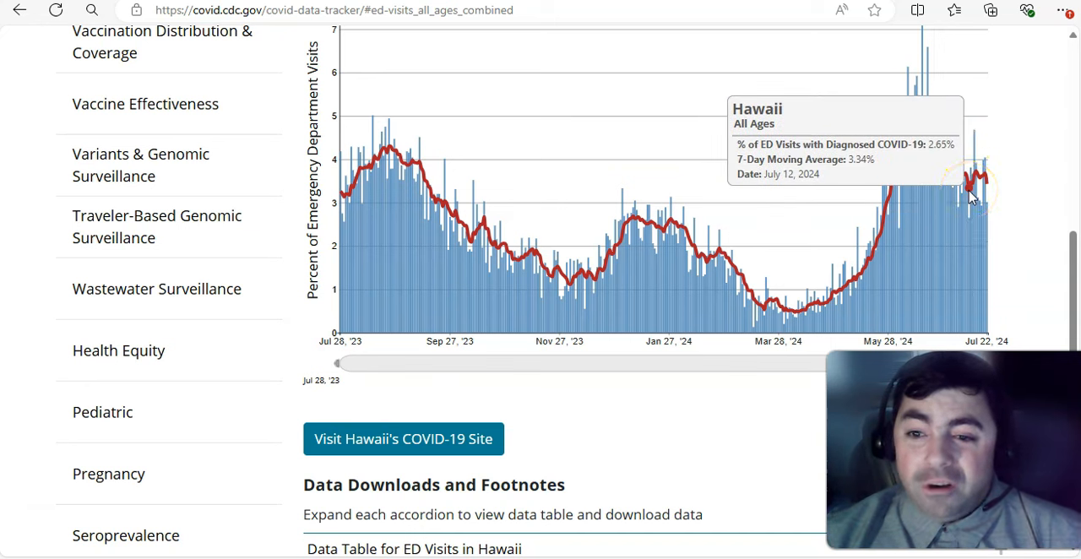
pyautogui.moveTo(1011, 205)
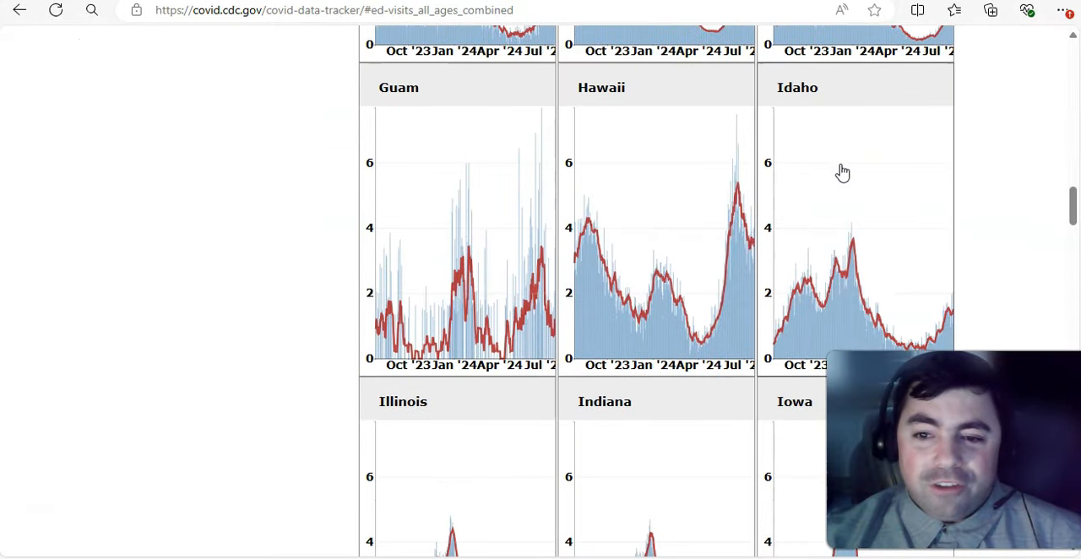
# Scroll from Maine past Michigan and Nebraska to the New Jersey, New Mexico and New York charts
pyautogui.scroll(-3)
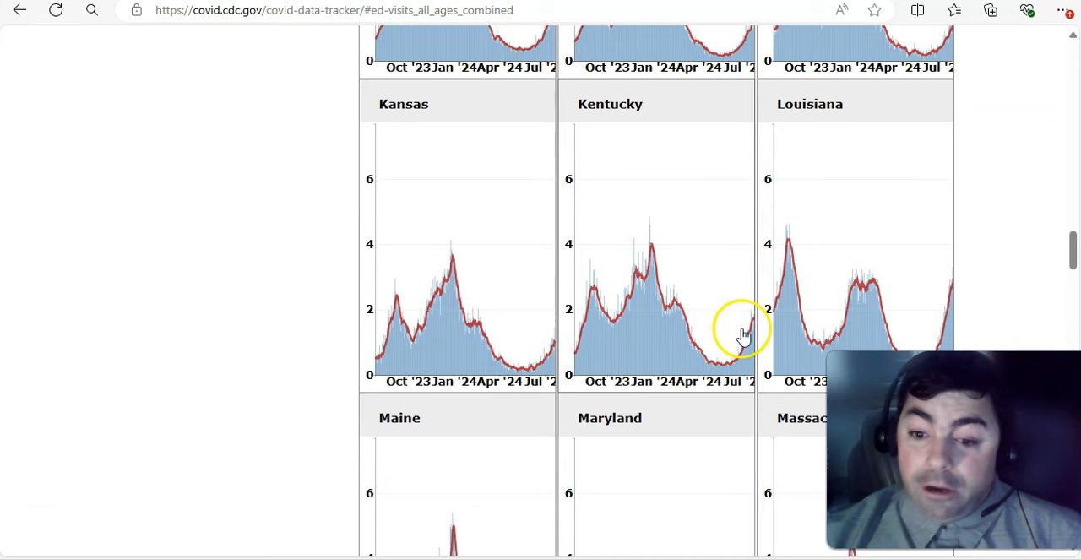
pyautogui.moveTo(953, 294)
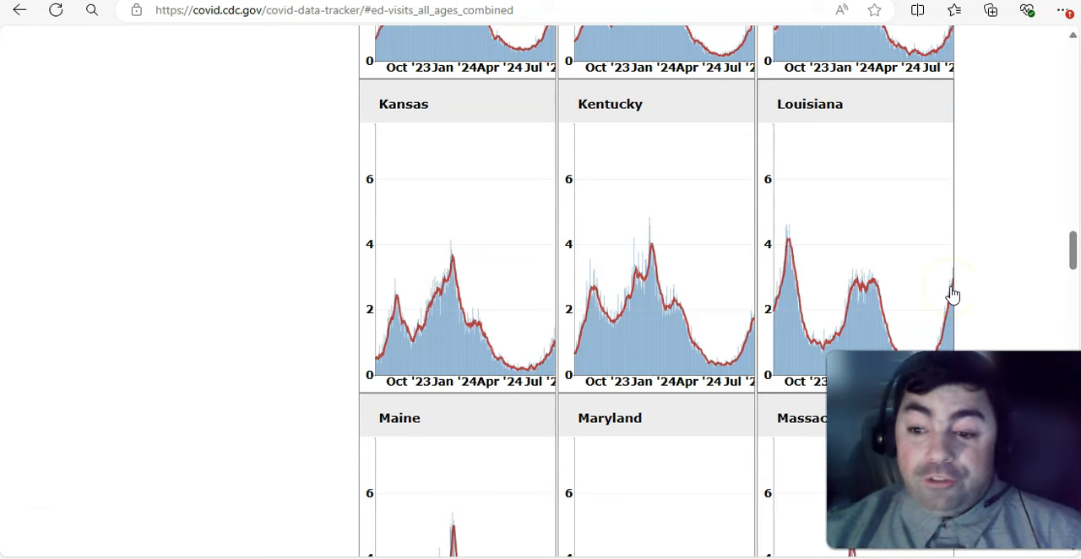
pyautogui.scroll(-3)
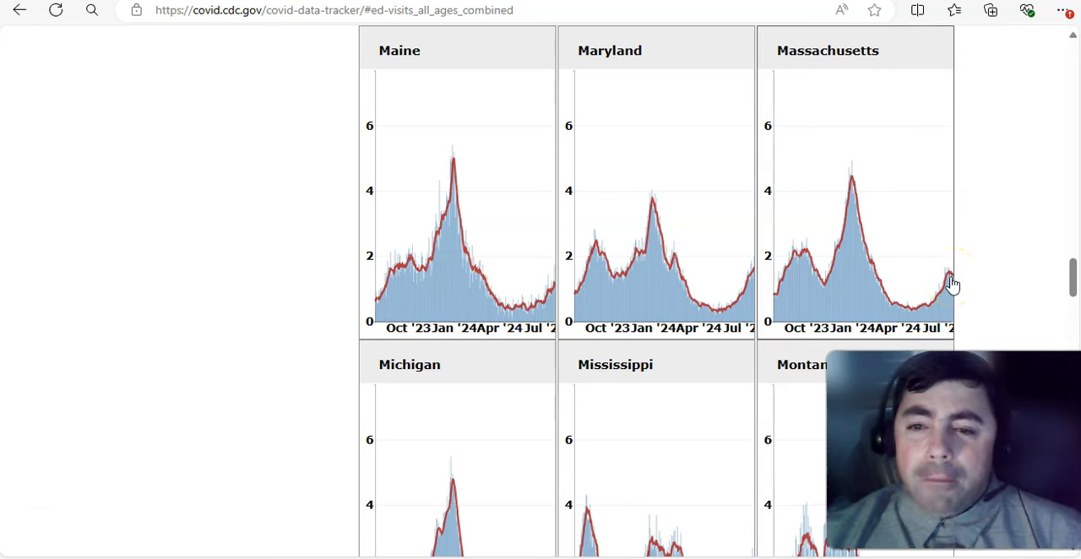
pyautogui.scroll(-3)
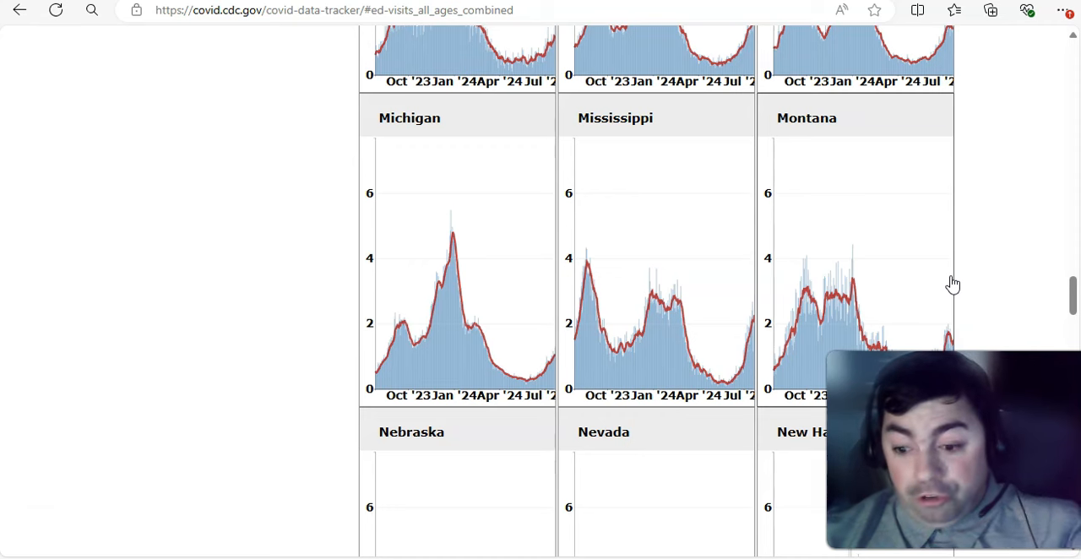
pyautogui.scroll(-3)
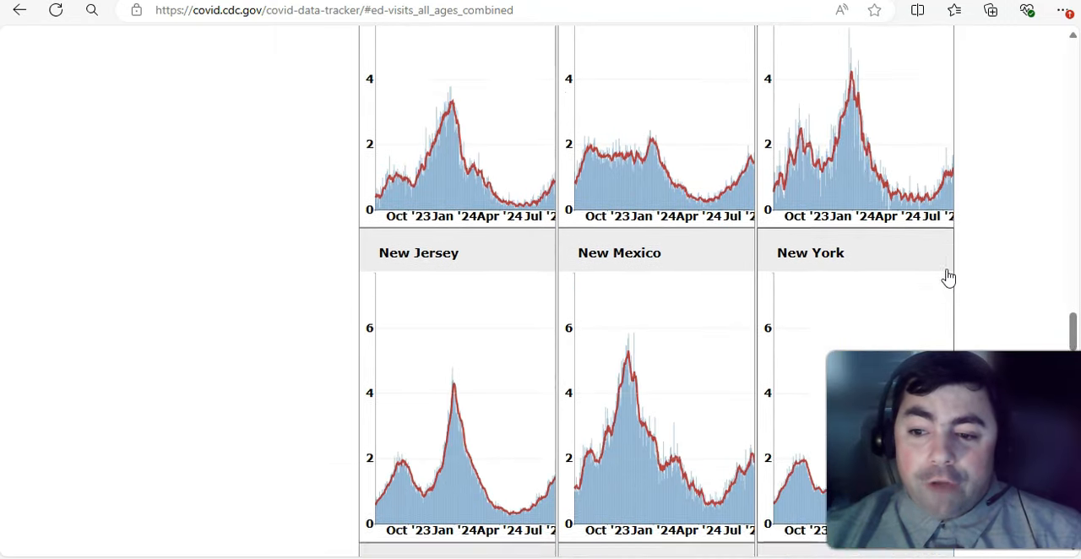
pyautogui.scroll(3)
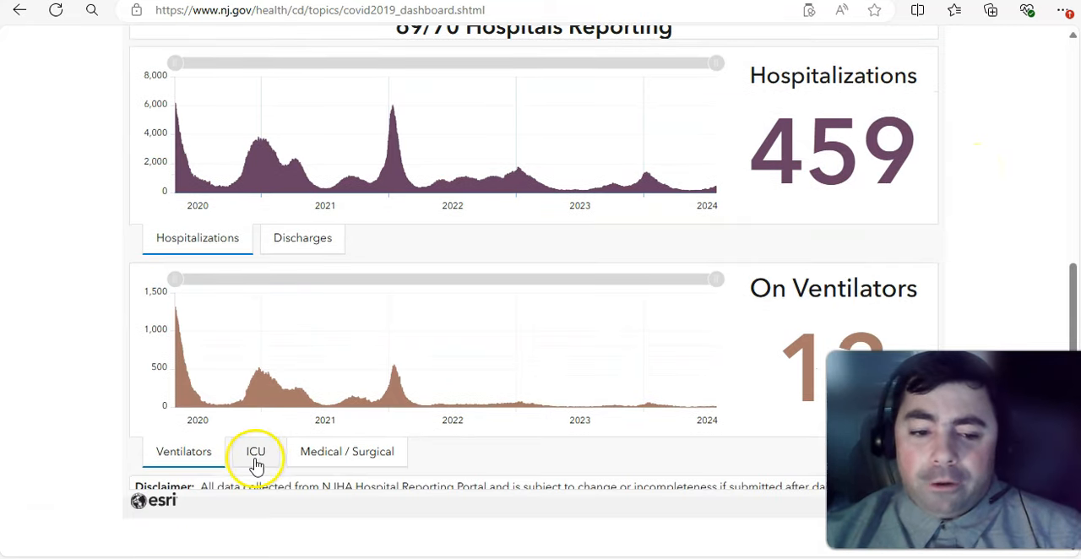
# Switch the NJ dashboard's second chart from ventilator to ICU patients
pyautogui.click(255, 451)
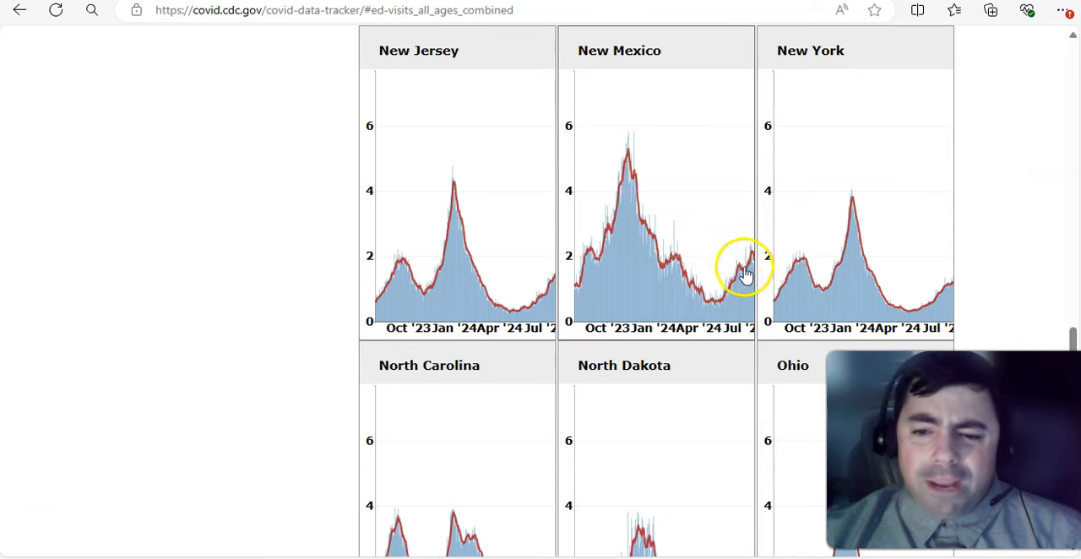
# Scroll the CDC state grid down to Oregon, Pennsylvania and Rhode Island
pyautogui.scroll(-3)
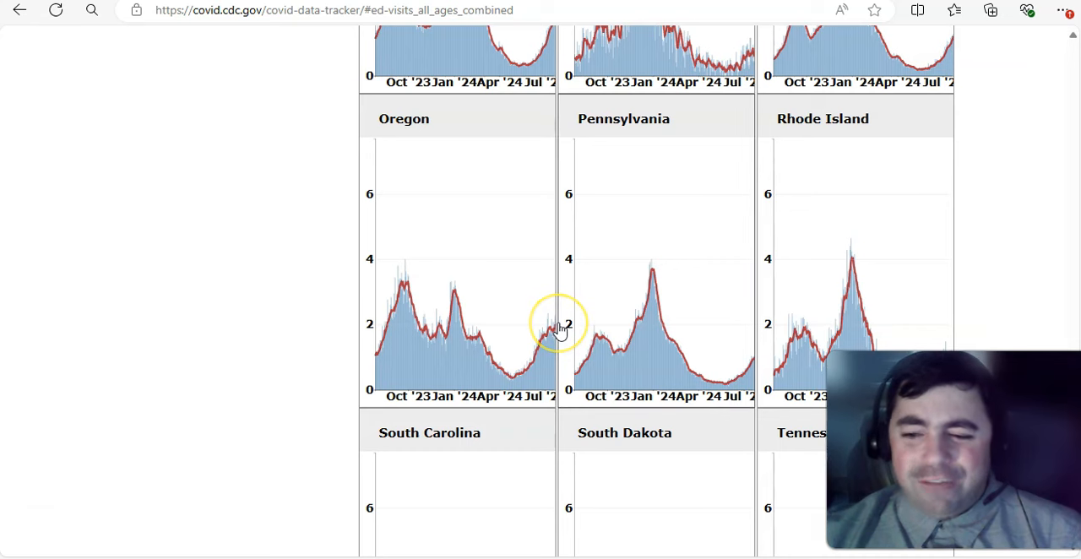
pyautogui.scroll(-3)
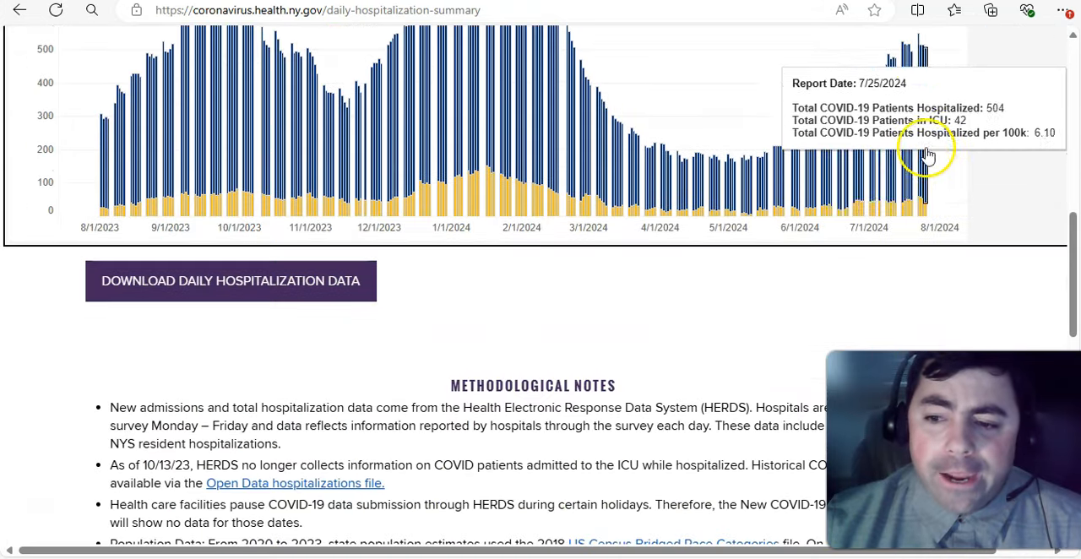
# Show the 7/25/2024 bar figures: 504 patients hospitalized, 42 in ICU
pyautogui.click(319, 9)
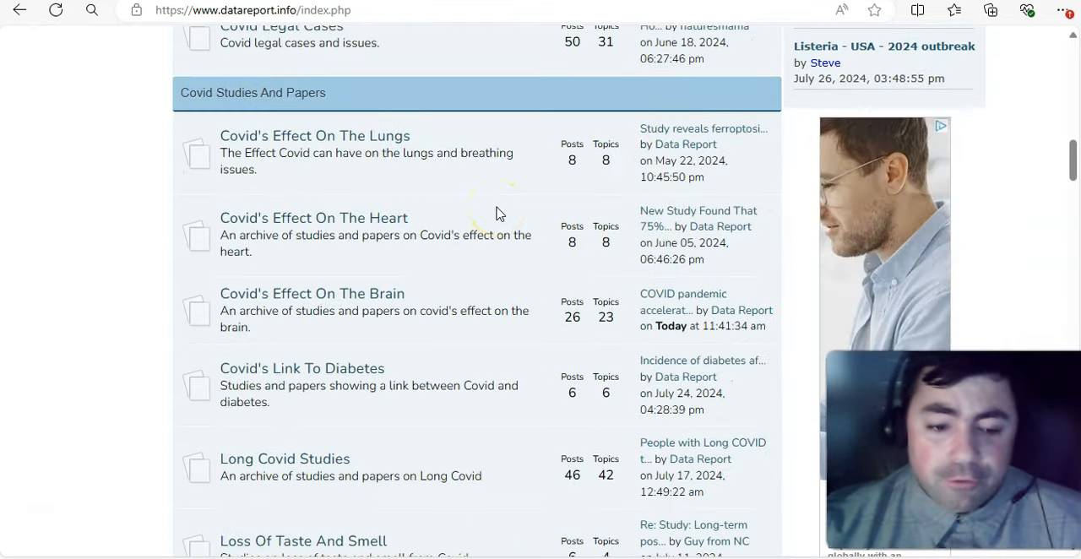
# Scroll past Covid Studies And Papers to the Covid Positive Archive boards
pyautogui.scroll(-3)
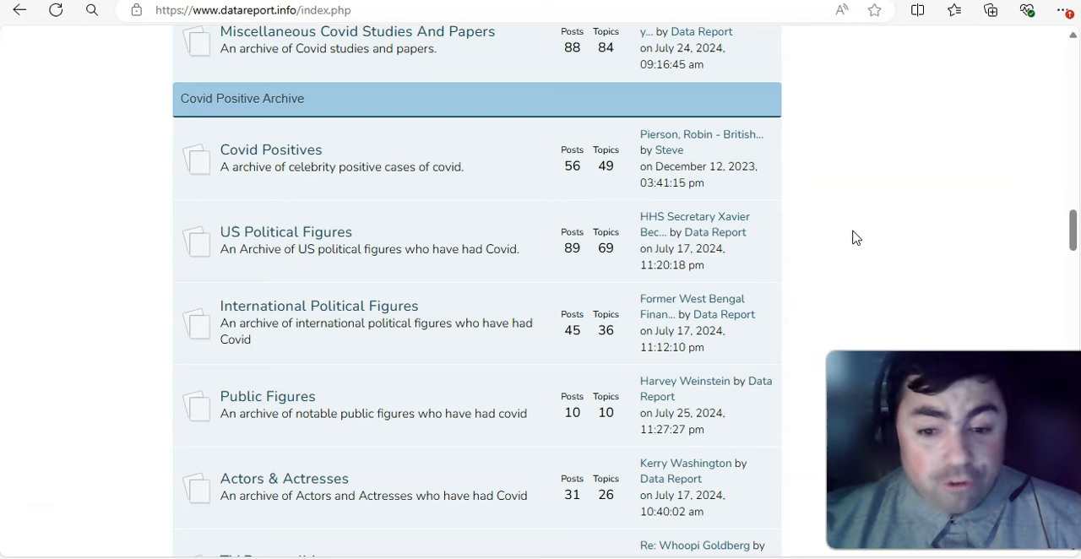